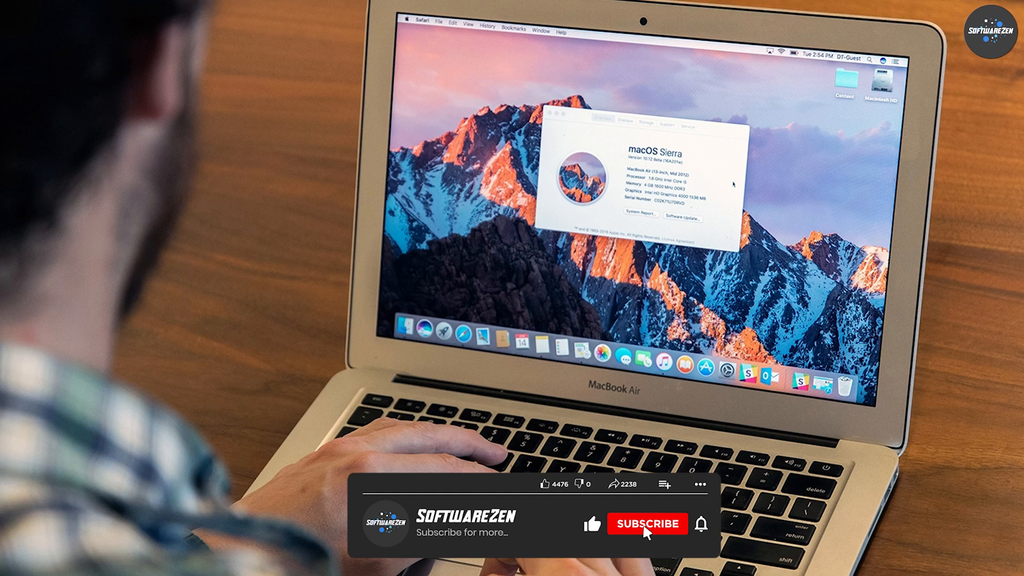
Step: Play the footage from the Sierra MacBook shot through to El Capitan's Mission Control view of Desktop 1, Desktop 2, and Safari & TextEdit
click(646, 524)
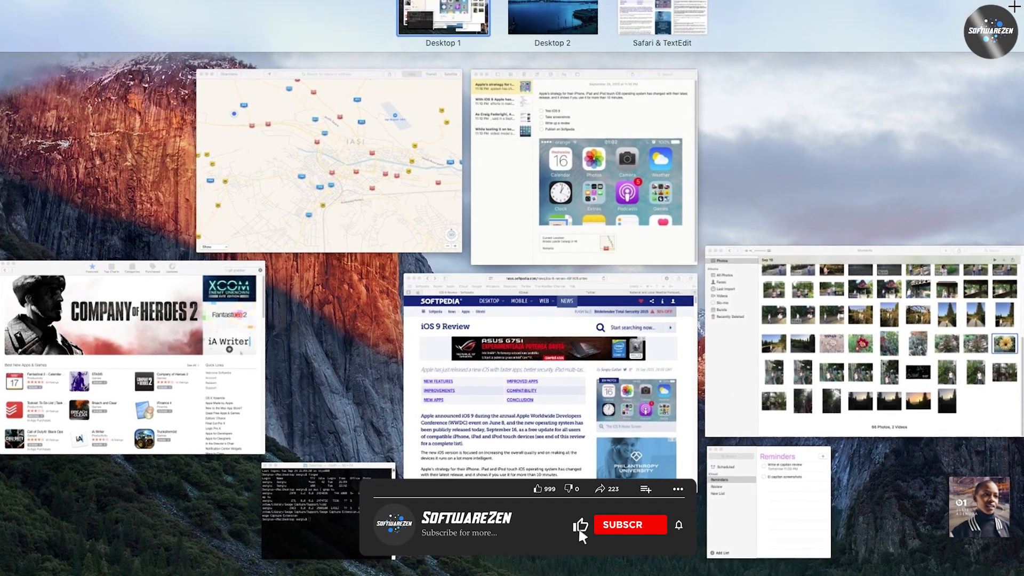
click(629, 524)
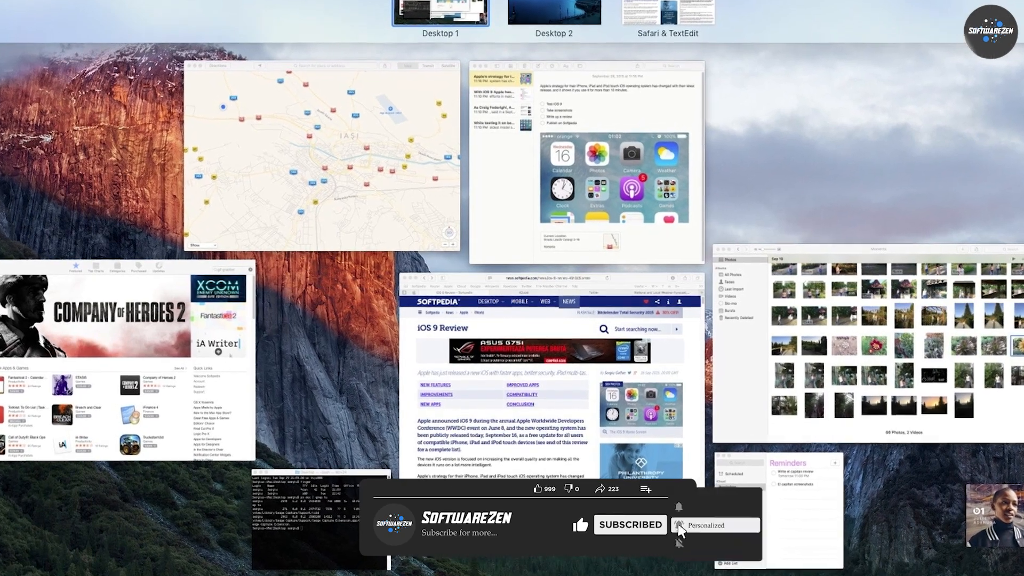